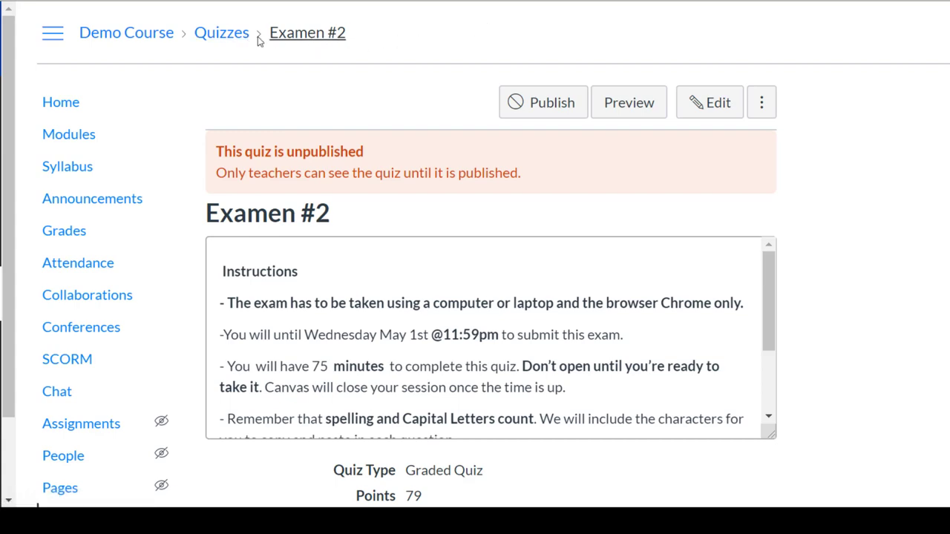
# Publish the Examen #2 quiz from the top of its page
pyautogui.scroll(-3)
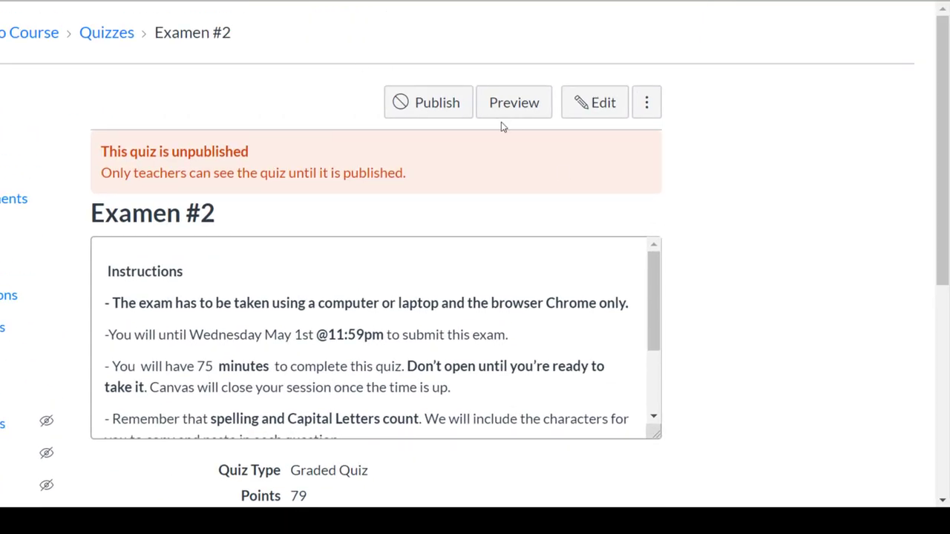
pyautogui.click(427, 103)
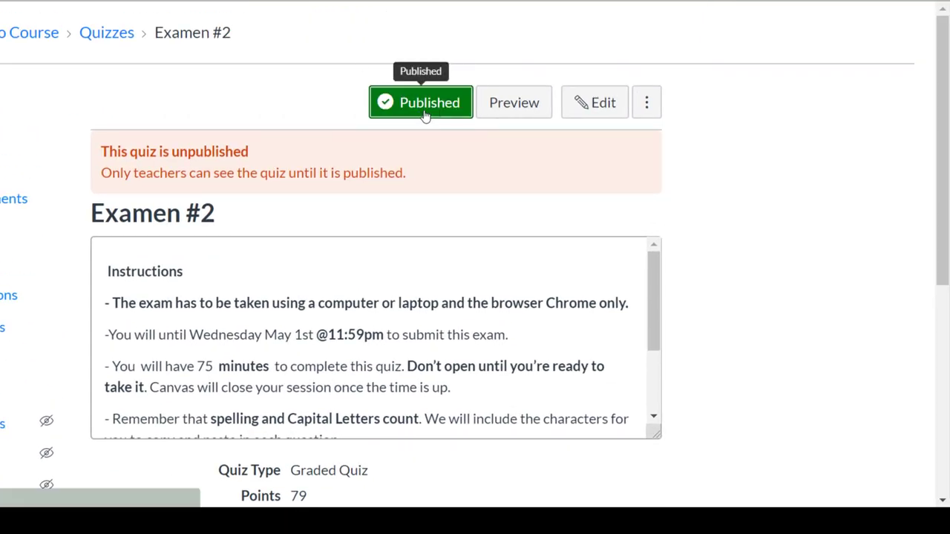
# Open 'Moderate This Quiz' for Examen #2 from the Related Items sidebar
pyautogui.click(421, 102)
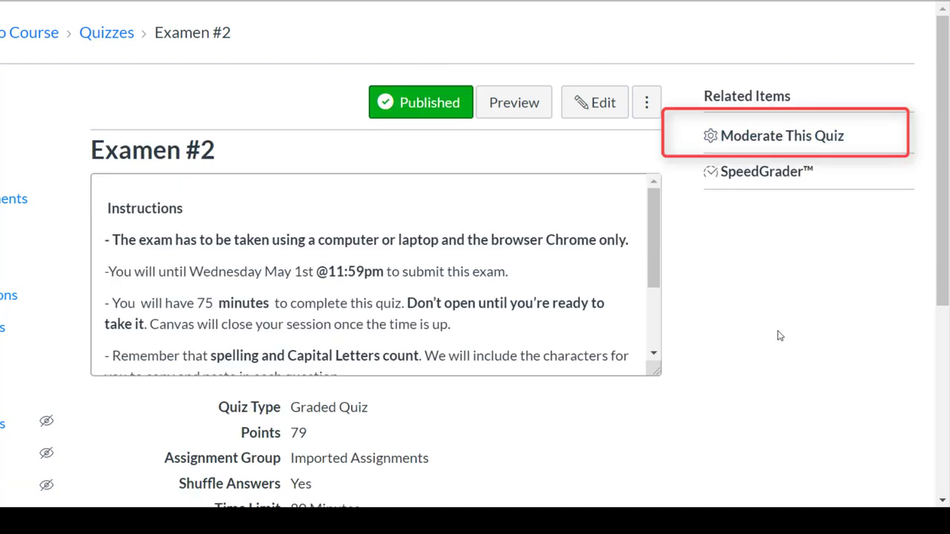
pyautogui.moveTo(795, 139)
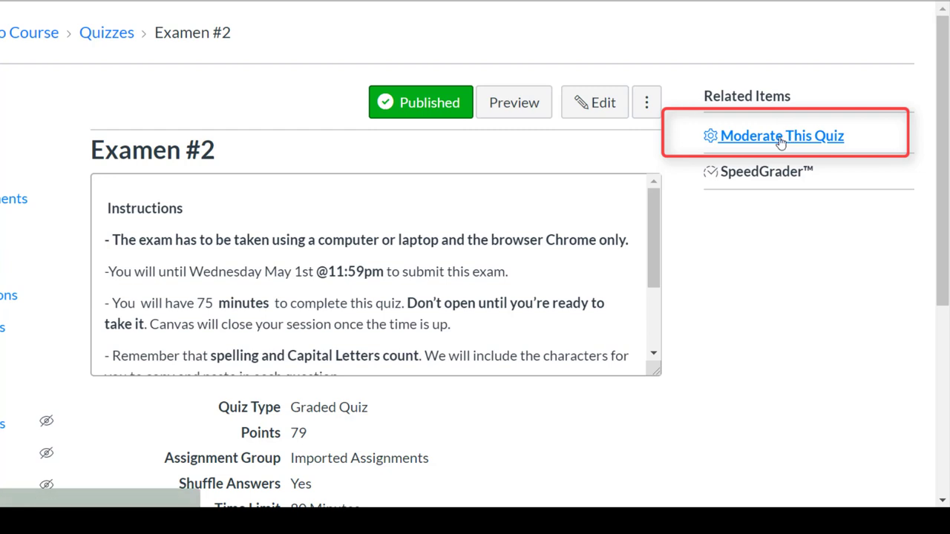
pyautogui.click(781, 135)
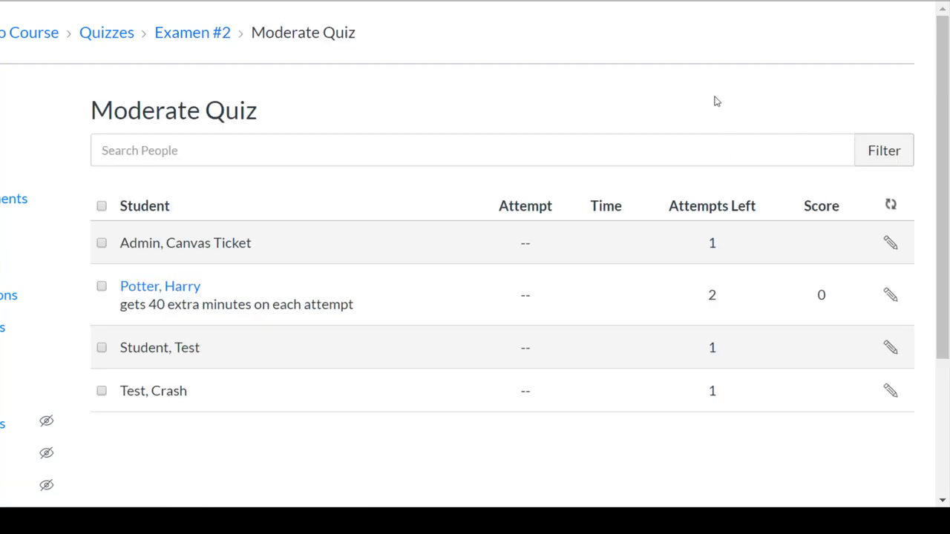
# Tick Harry Potter's checkbox in the Moderate Quiz student list
pyautogui.scroll(-3)
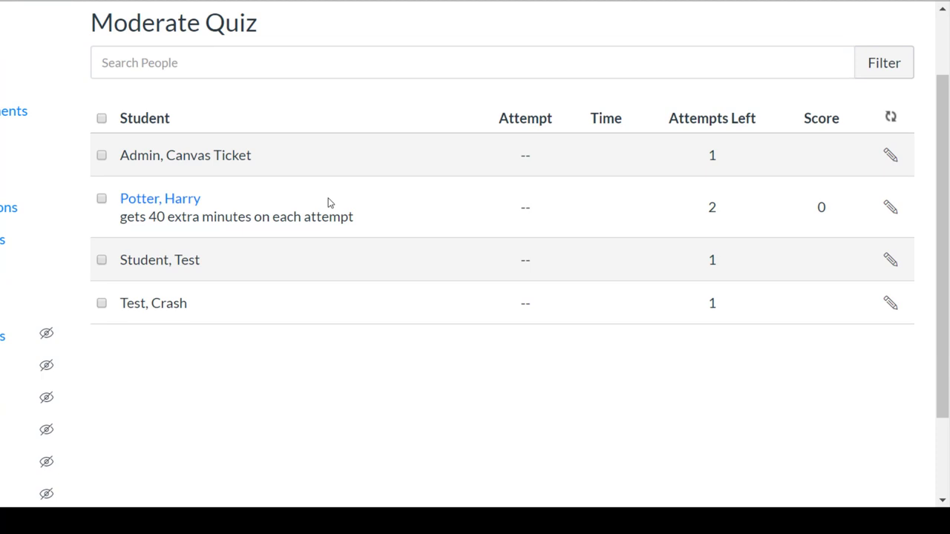
pyautogui.moveTo(197, 230)
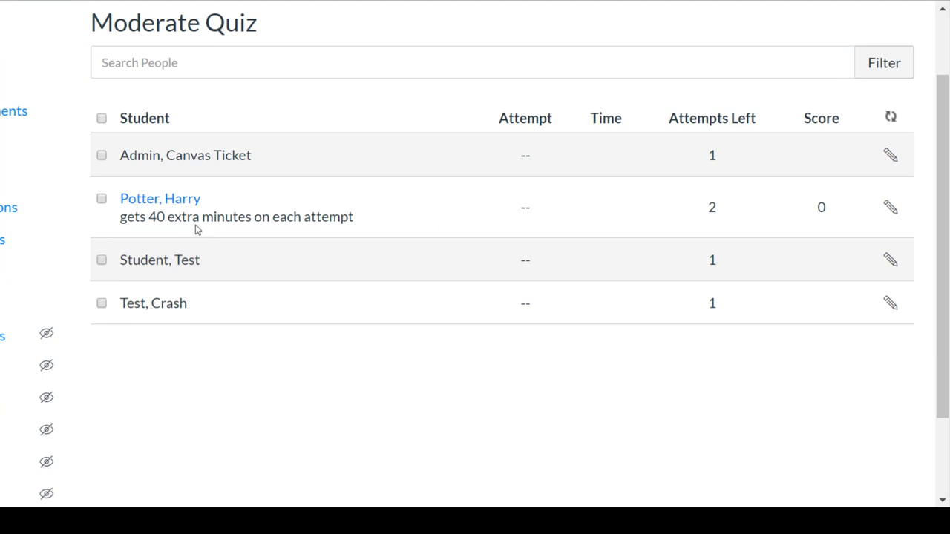
pyautogui.moveTo(102, 269)
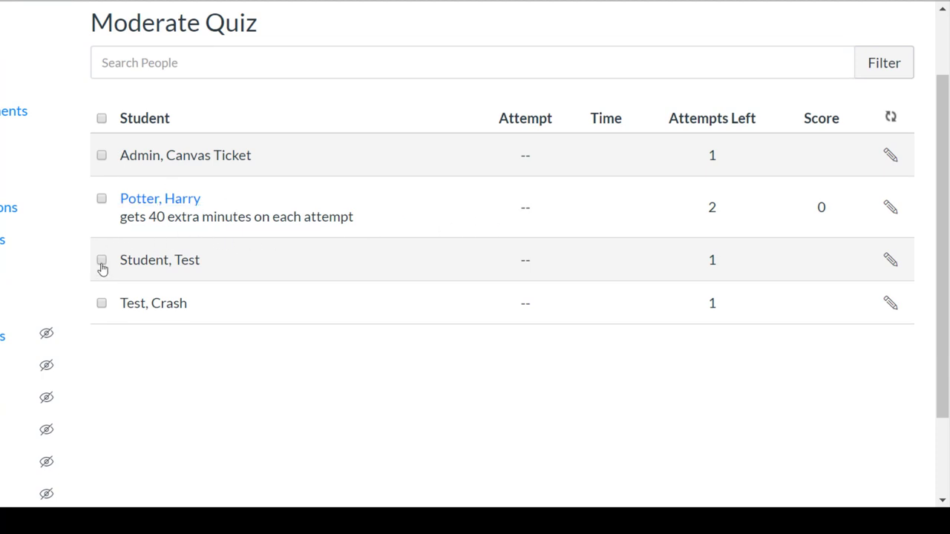
pyautogui.click(101, 198)
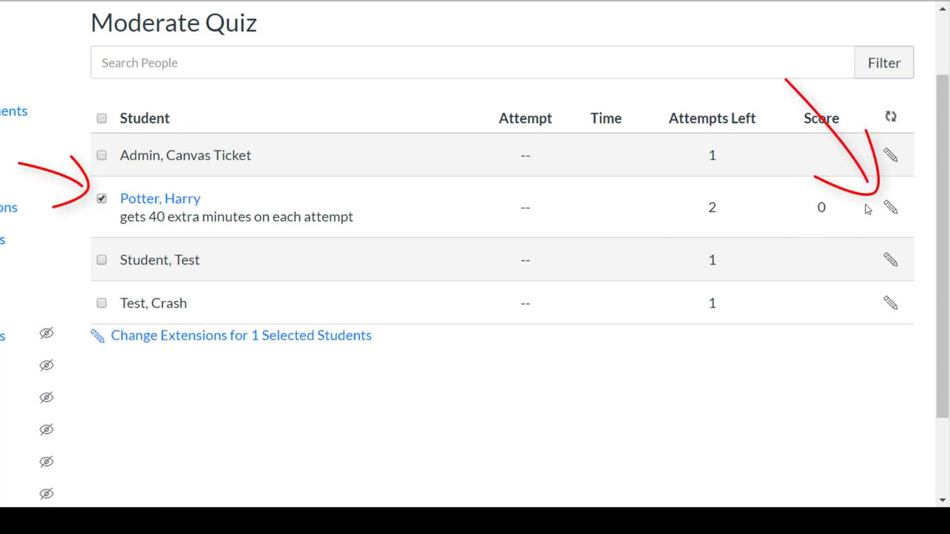
# Save Harry Potter's extensions as 1 extra attempt and 40 extra minutes
pyautogui.click(890, 207)
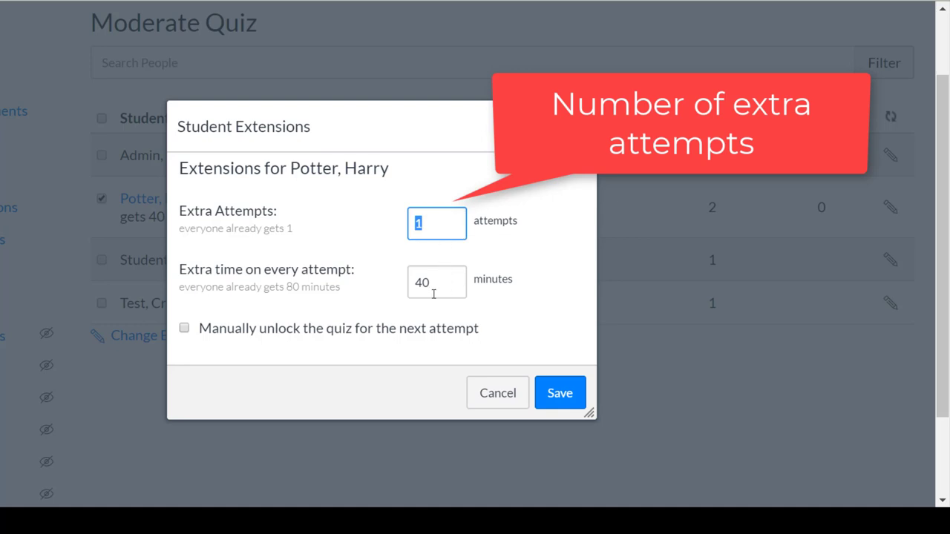
pyautogui.click(436, 282)
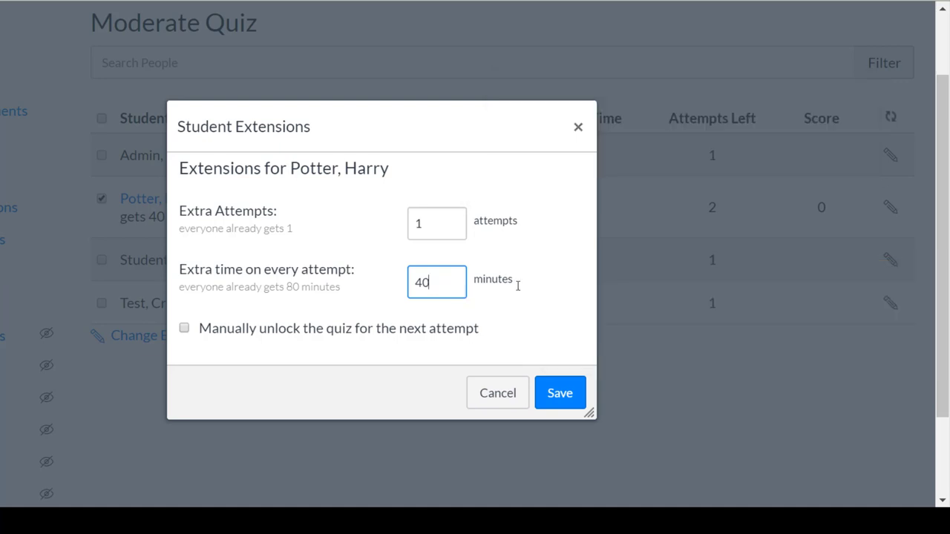
pyautogui.click(559, 392)
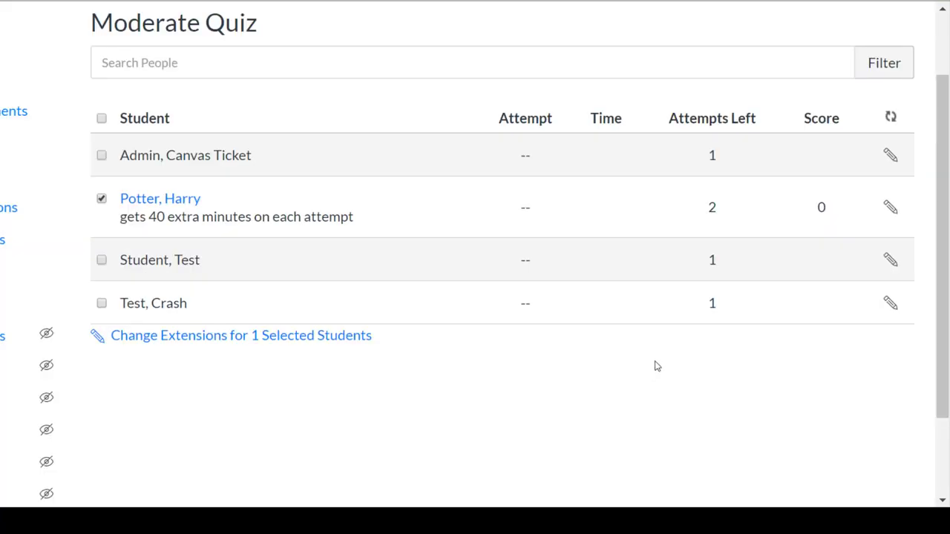
pyautogui.moveTo(704, 407)
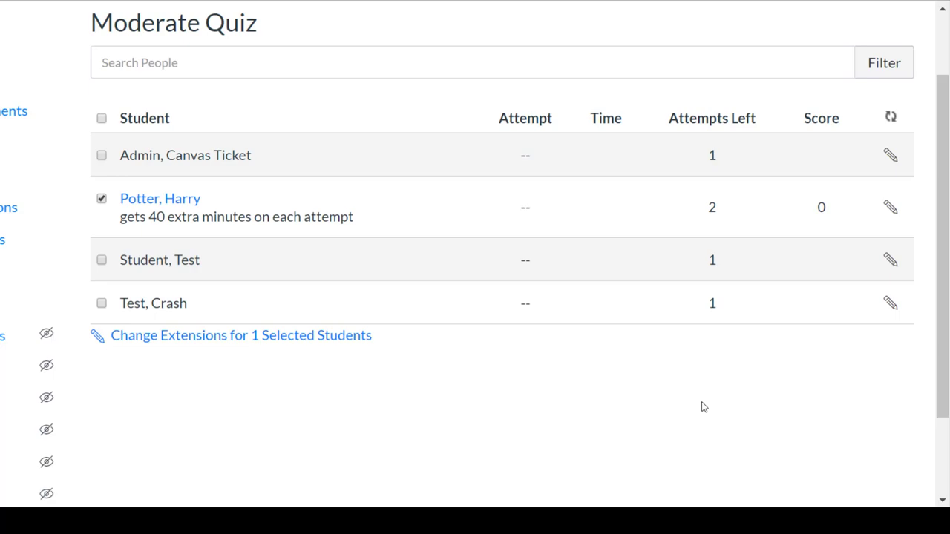